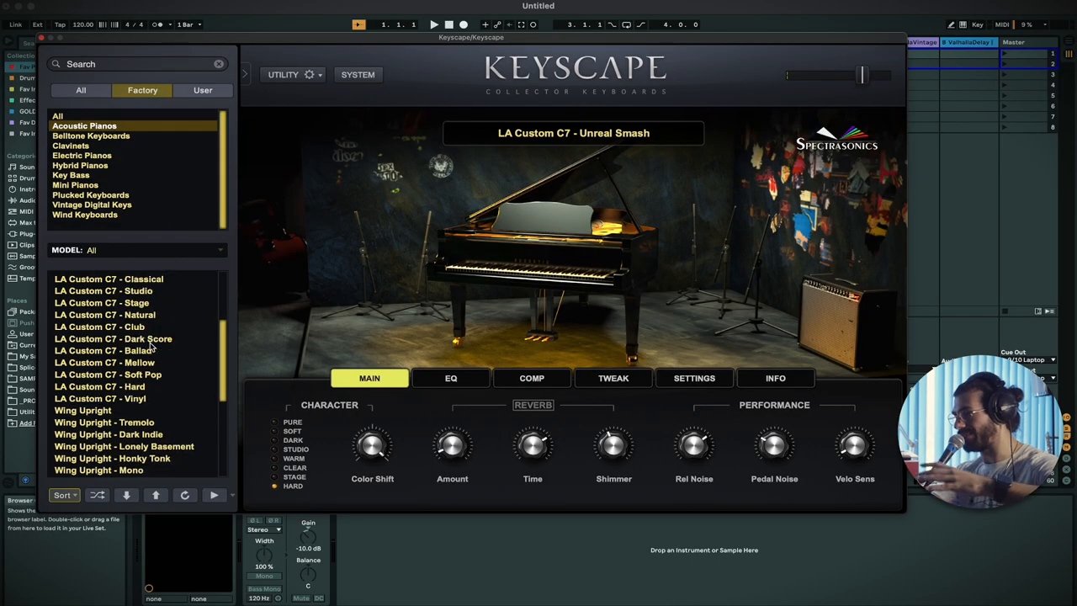
# Load the Wing Upright preset and raise its Color Shift to about 0.49
pyautogui.click(83, 410)
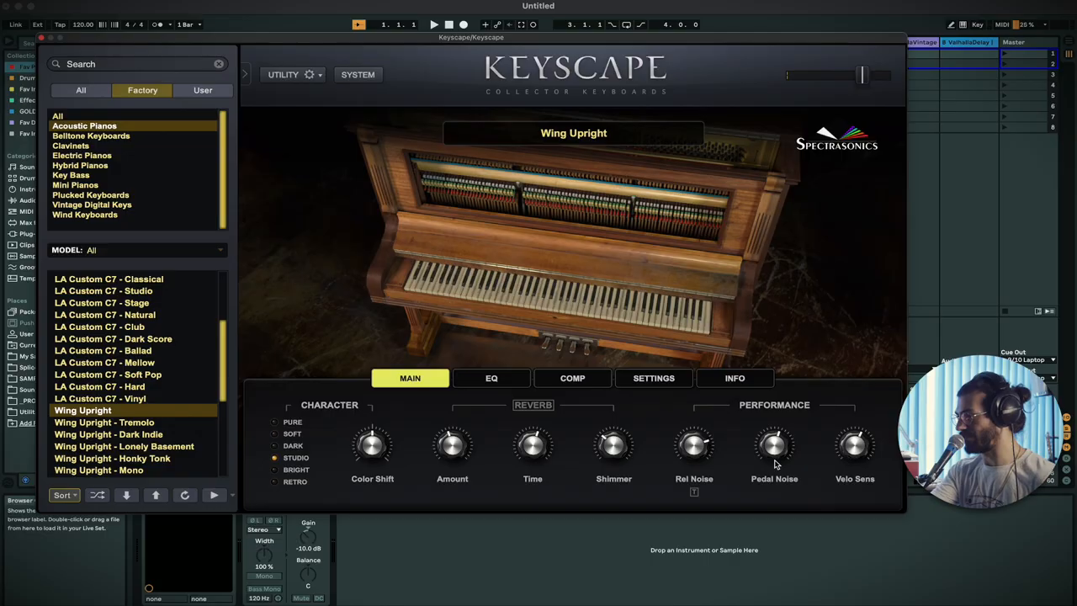
pyautogui.moveTo(753, 444)
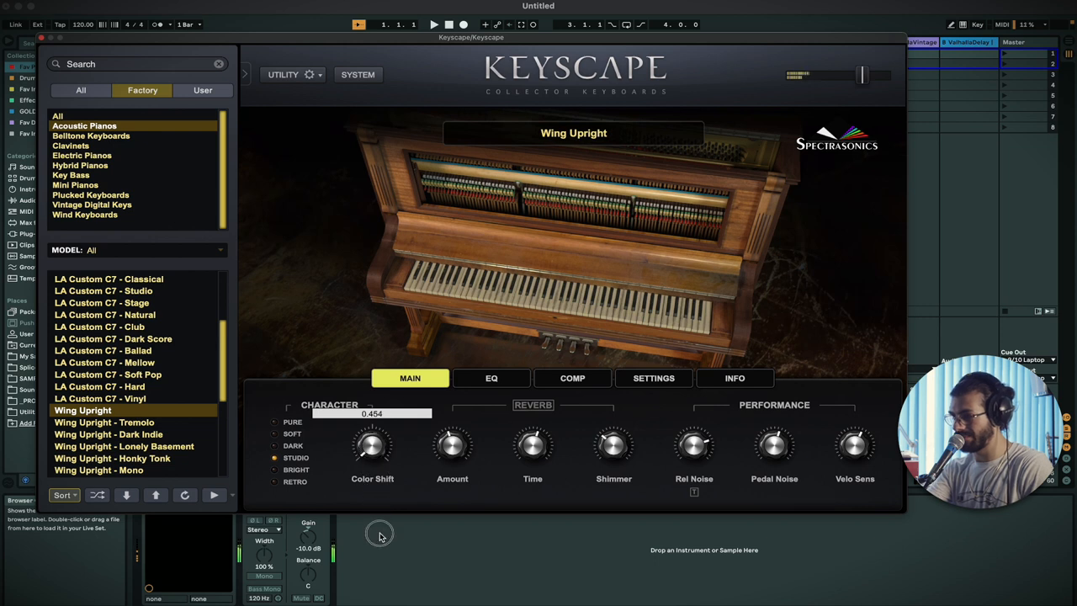
pyautogui.moveTo(372, 445); pyautogui.dragTo(370, 437)
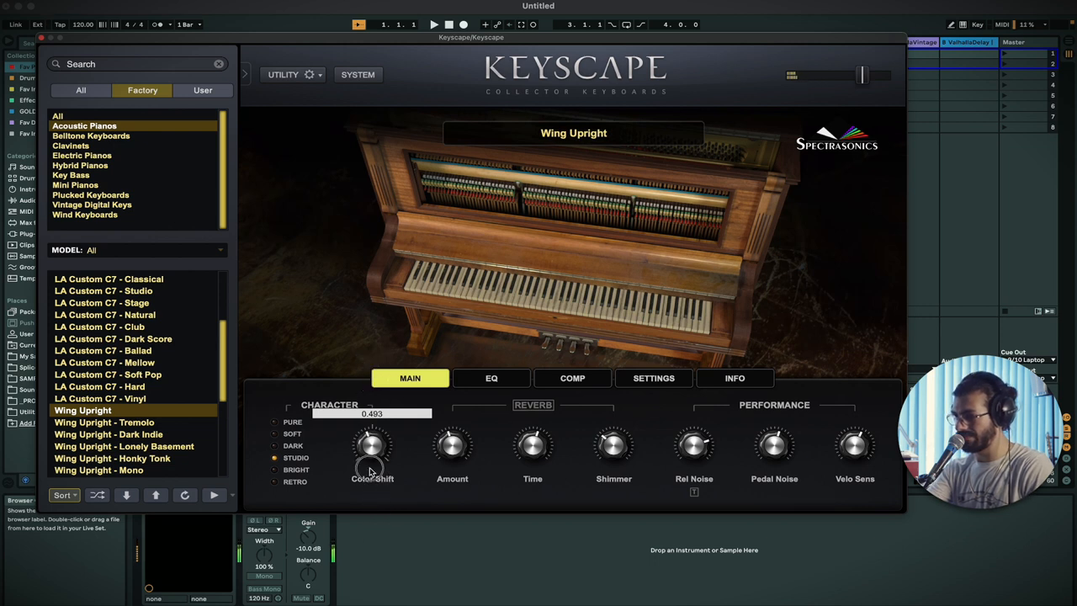